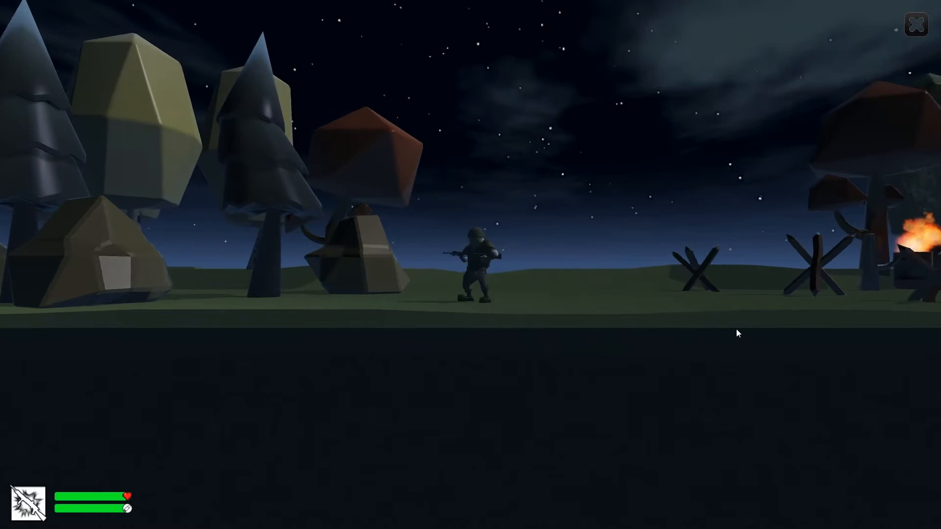
Step: Stop the running game and return to editing the soldier scene
key("d")
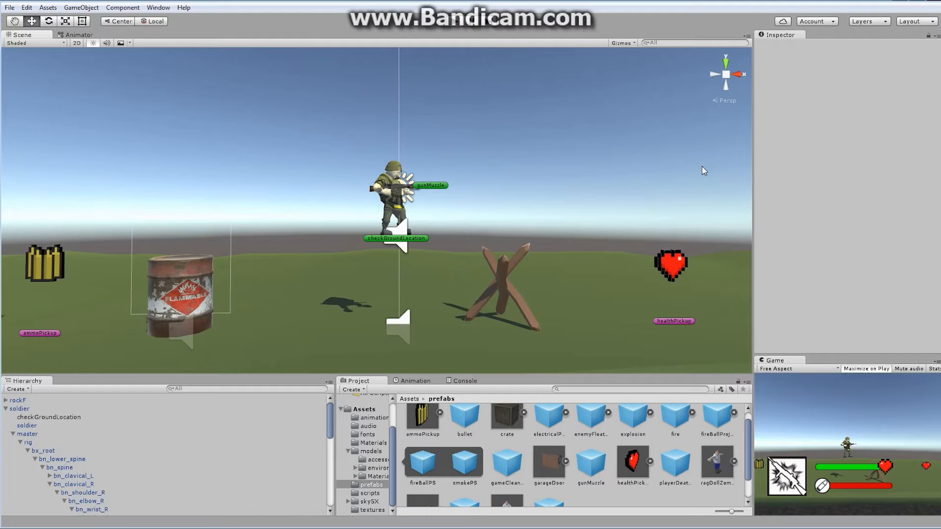
Step: Browse to Assets/models/accessories and bring the flameThrower model into the scene
scroll("down", 3)
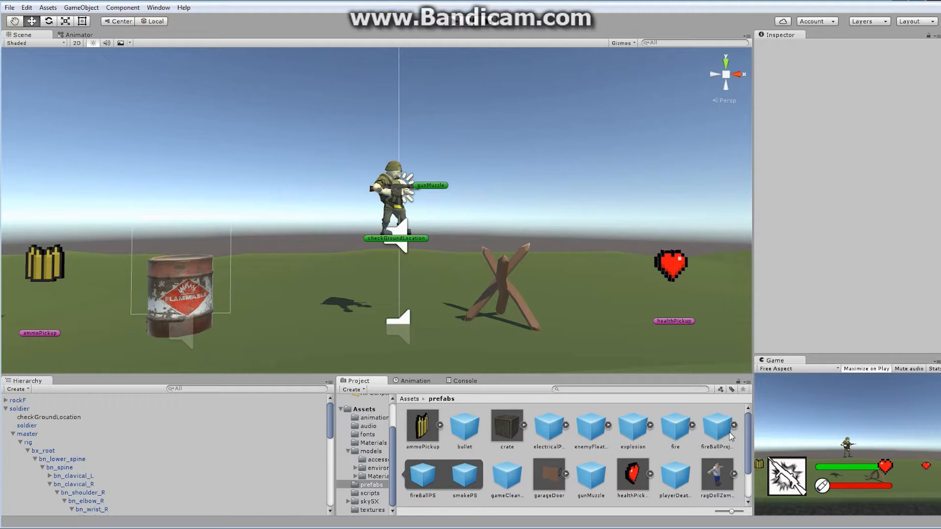
mouse_move(441, 456)
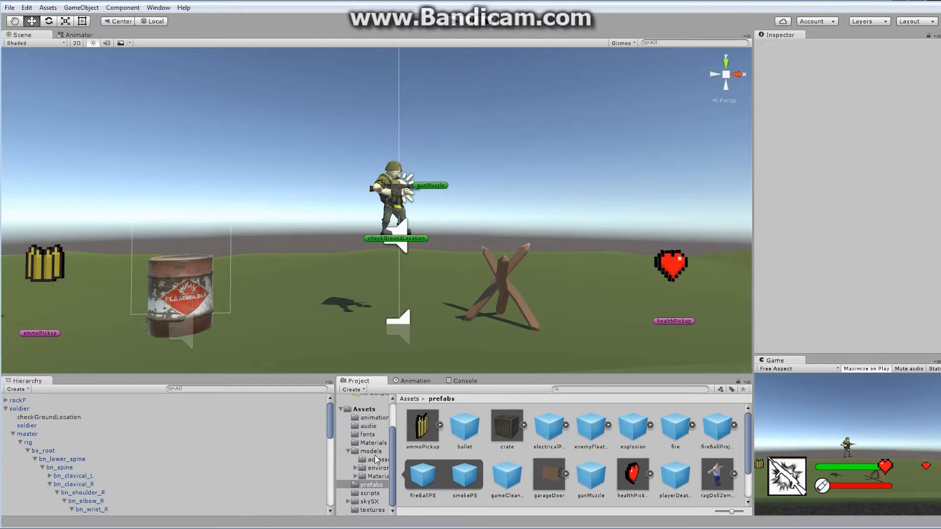
left_click(371, 451)
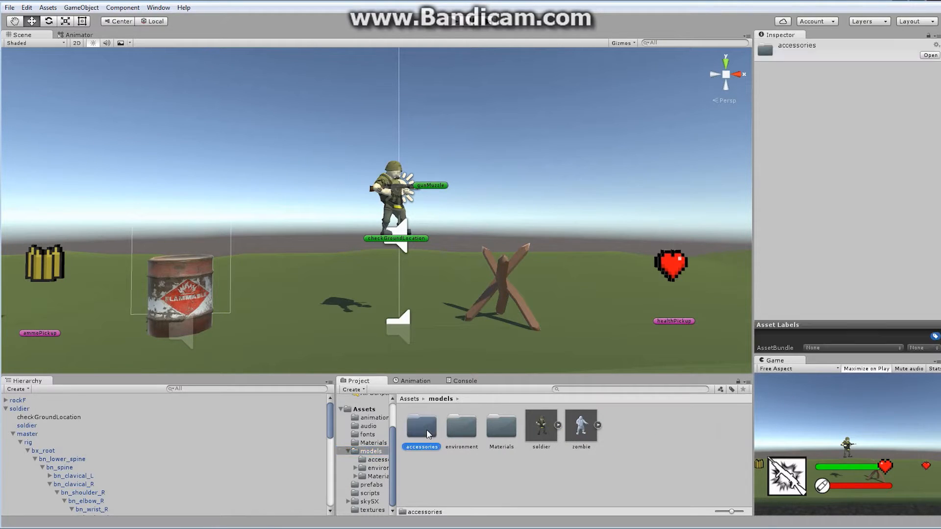
double_click(420, 427)
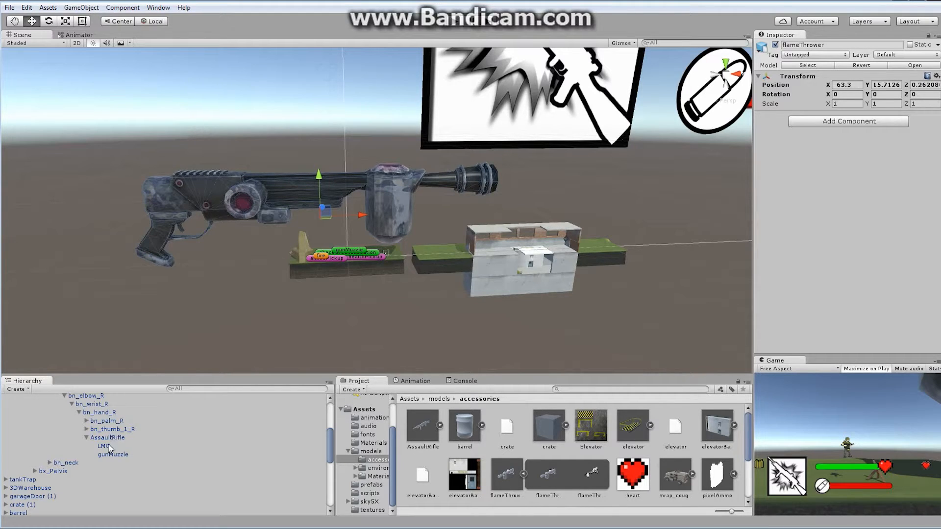
Step: Inspect the AssaultRifle's LMG and gunMuzzle parts under the soldier's right hand
left_click(104, 446)
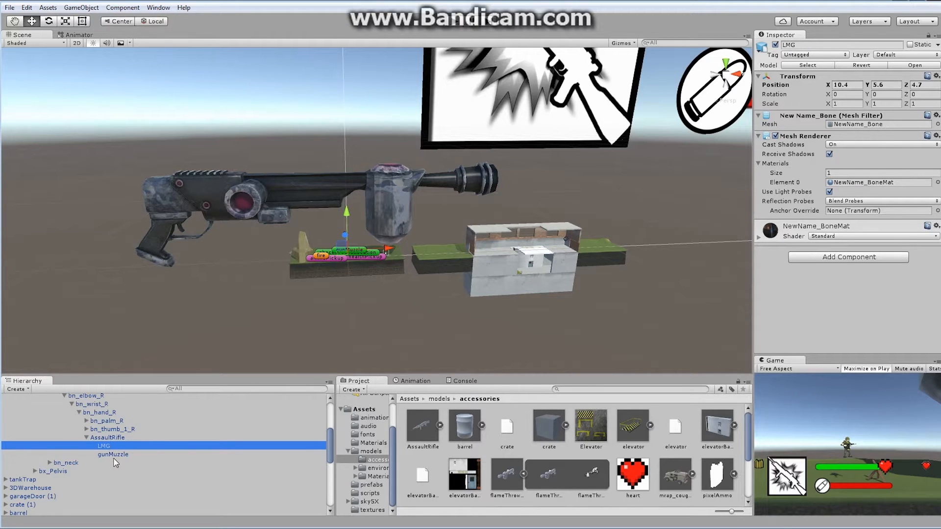
left_click(113, 454)
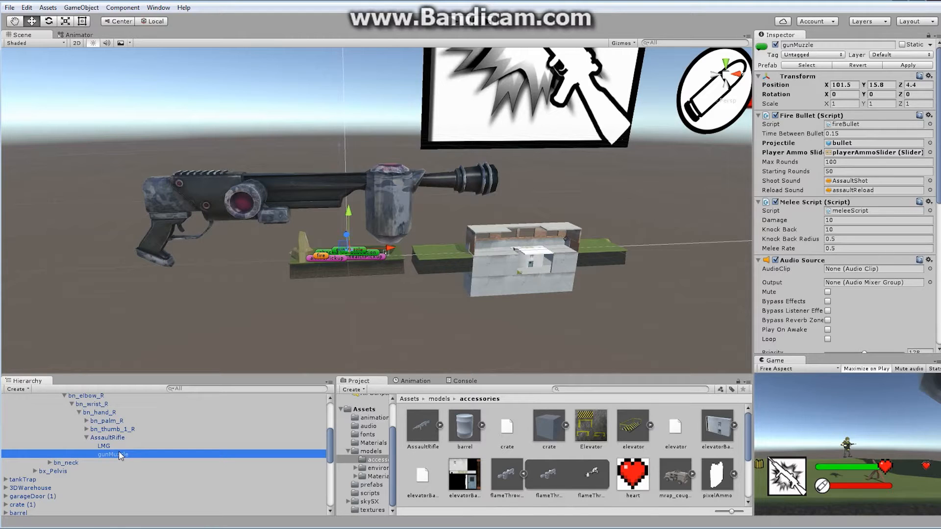
scroll("up", 3)
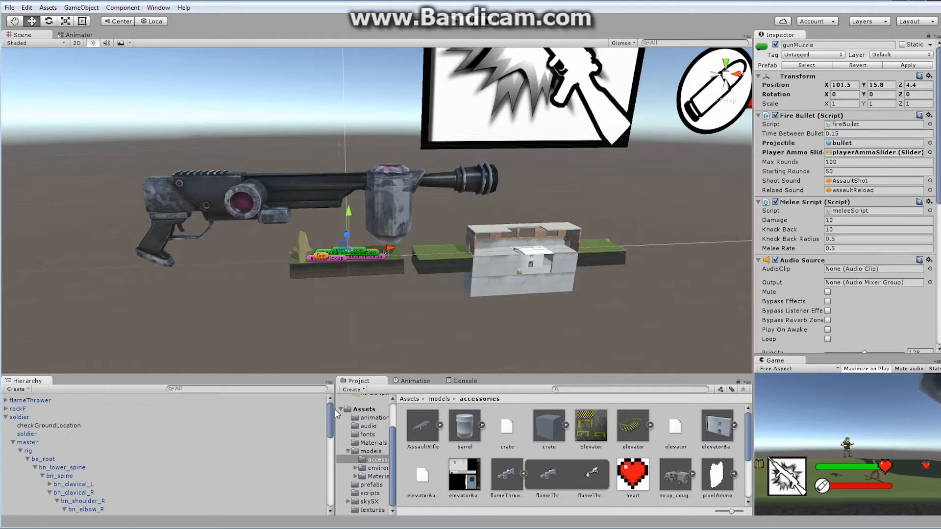
mouse_move(45, 413)
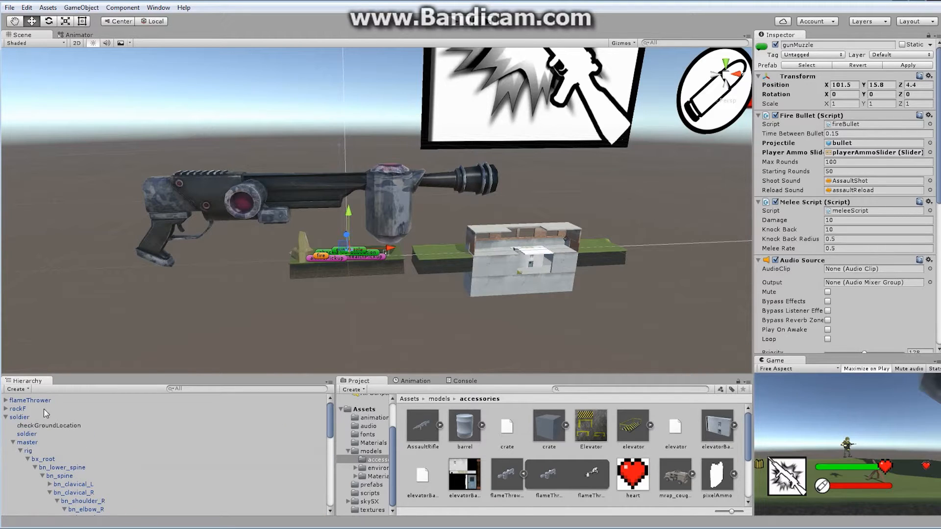
Step: Reset flameThrower's transform to zero and scale it to 0.01 on X, Y and Z
left_click(31, 400)
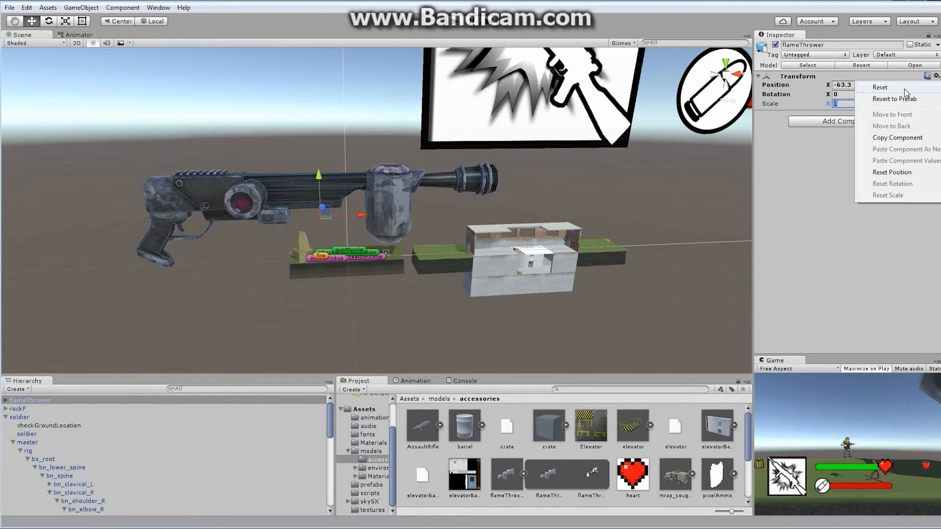
left_click(880, 88)
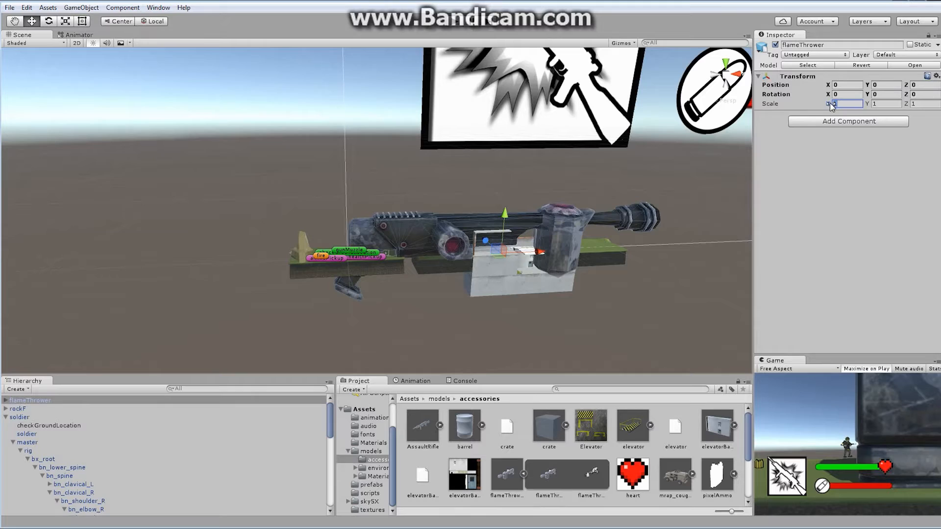
type("0.01")
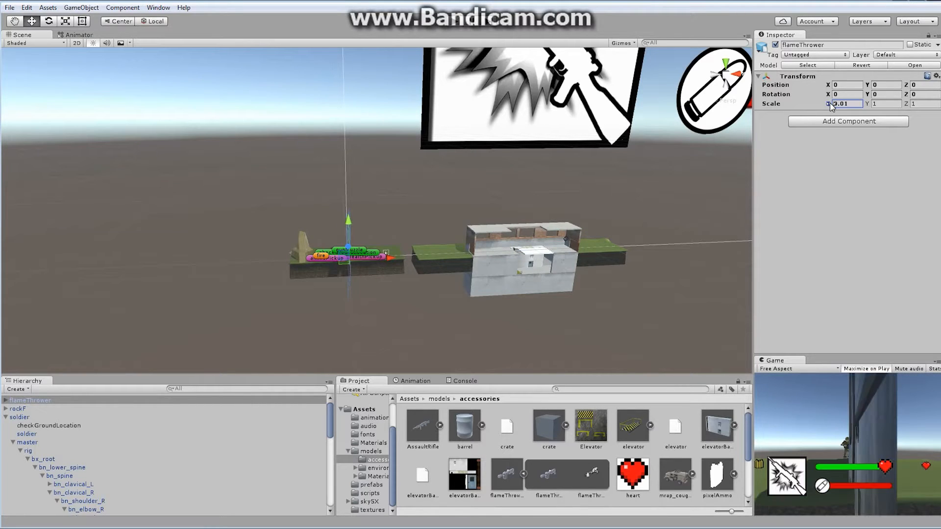
left_click(882, 103)
type("0.01")
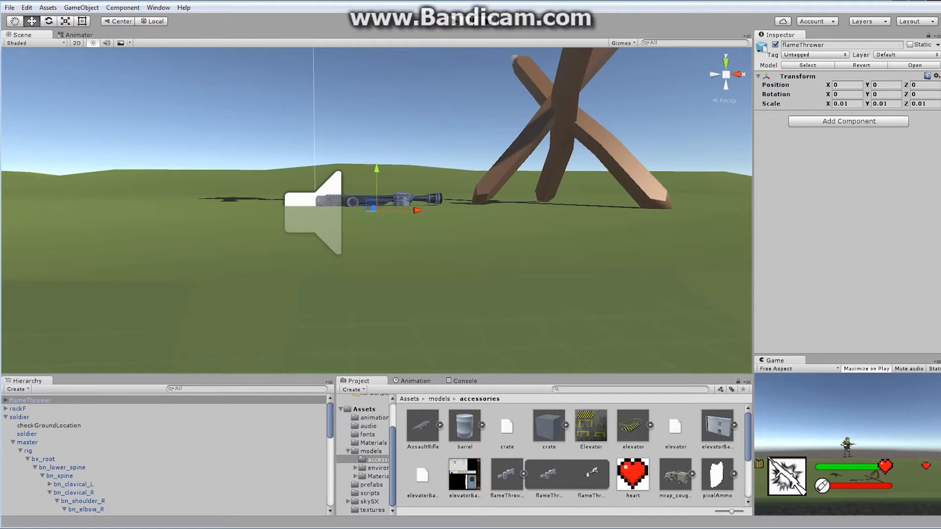
mouse_move(39, 410)
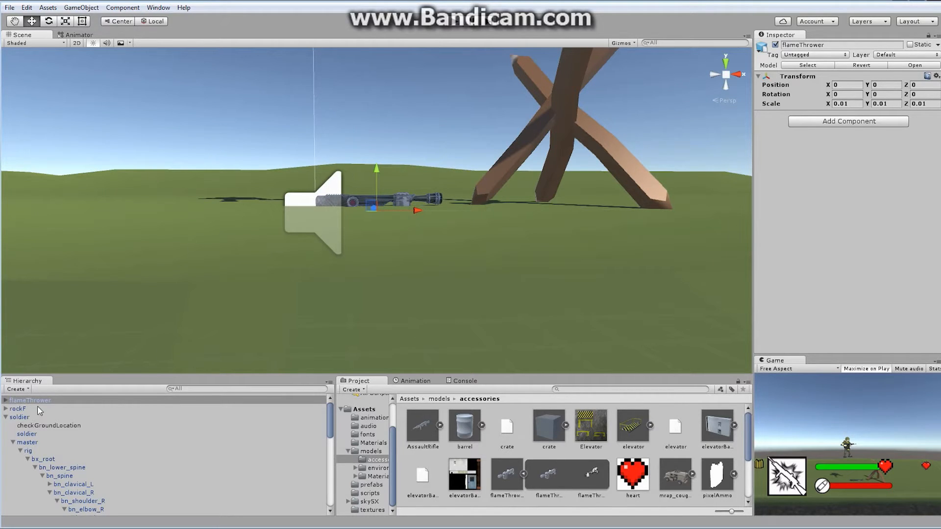
Step: Drag the gunMuzzle prefab from Assets/prefabs onto flameThrower as a child
left_click(38, 408)
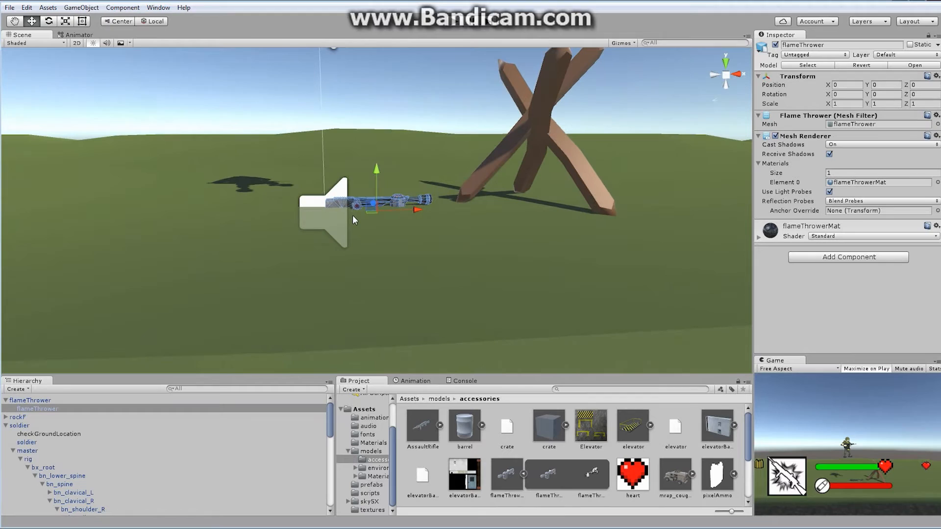
mouse_move(420, 458)
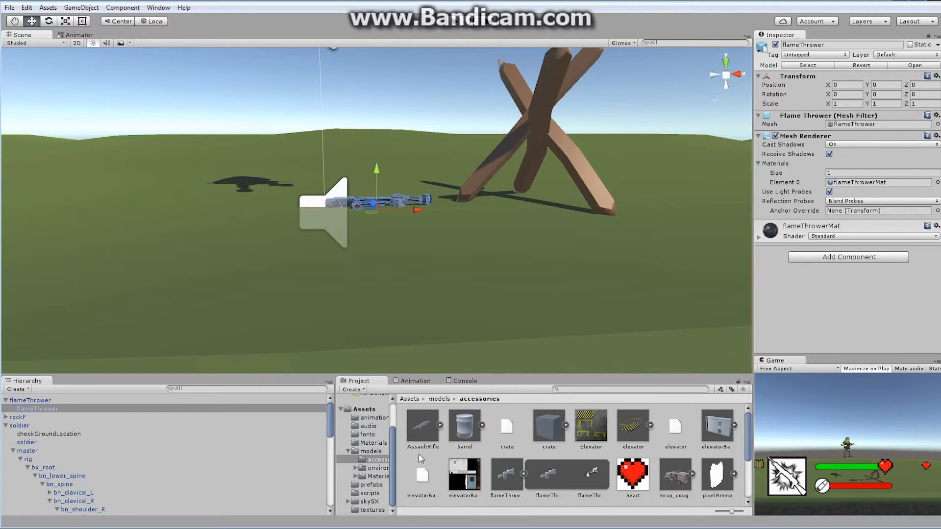
left_click(371, 484)
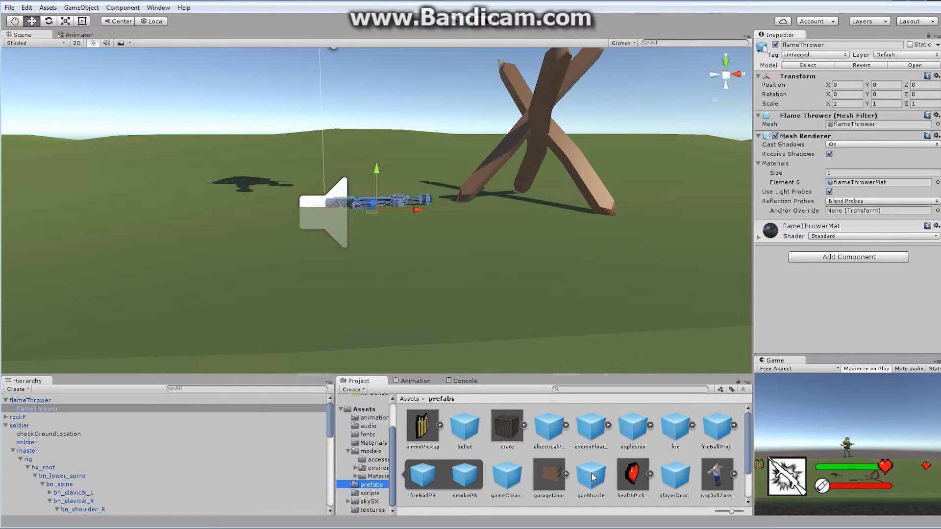
left_click(30, 400)
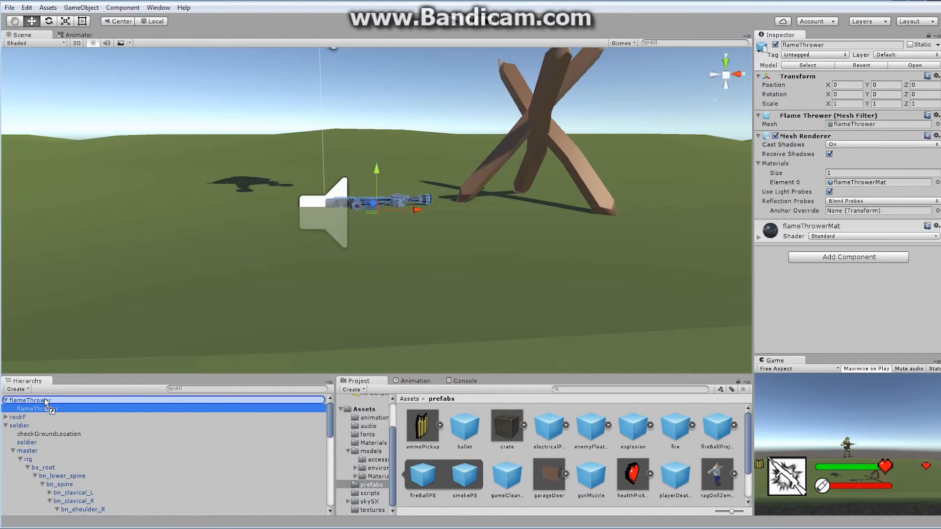
left_click(32, 417)
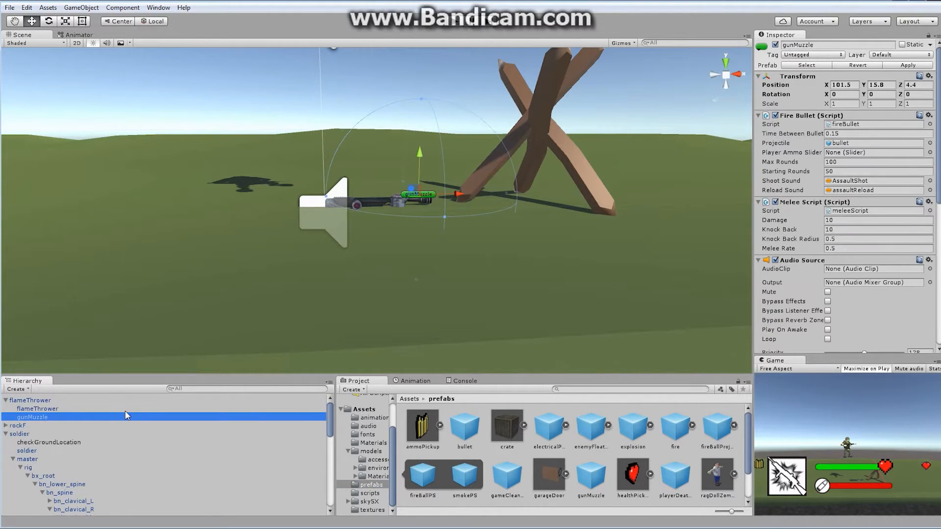
mouse_move(619, 266)
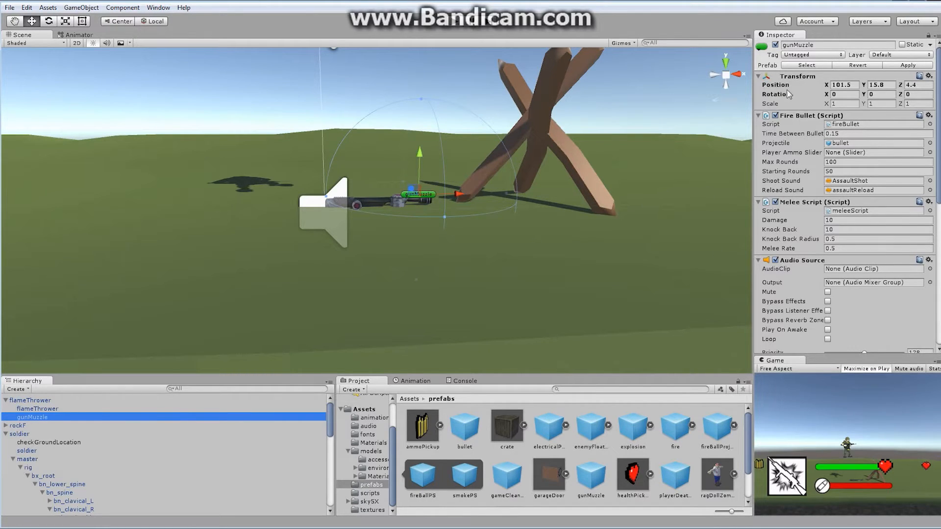
Step: Rename the muzzle flameMuzzle, assign fireBallProjectile and playerAmmoSlider, and set 10 rounds
double_click(834, 44)
type("flame")
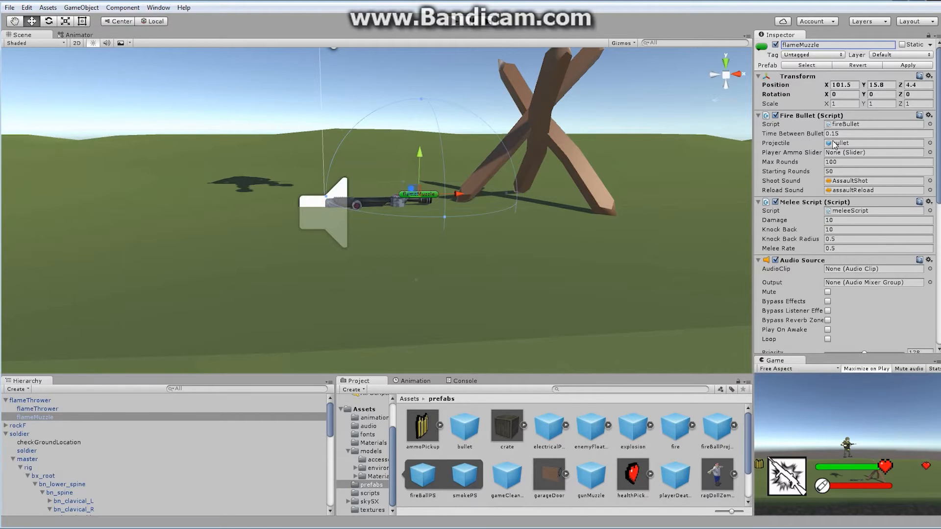
mouse_move(846, 144)
type("1")
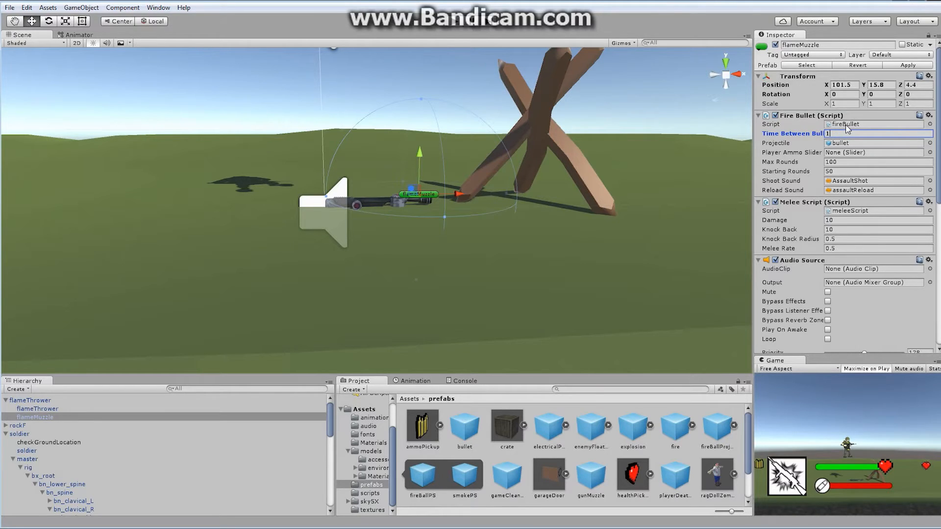
mouse_move(817, 159)
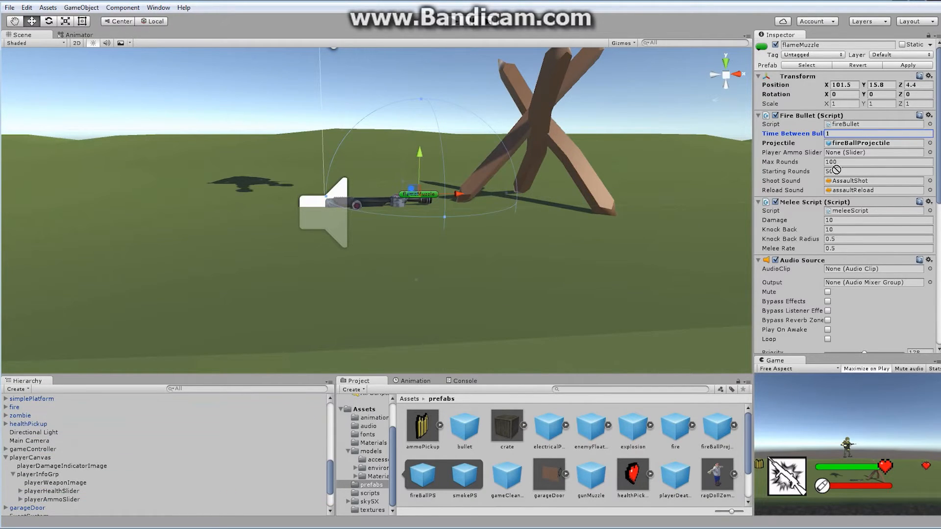
left_click(876, 152)
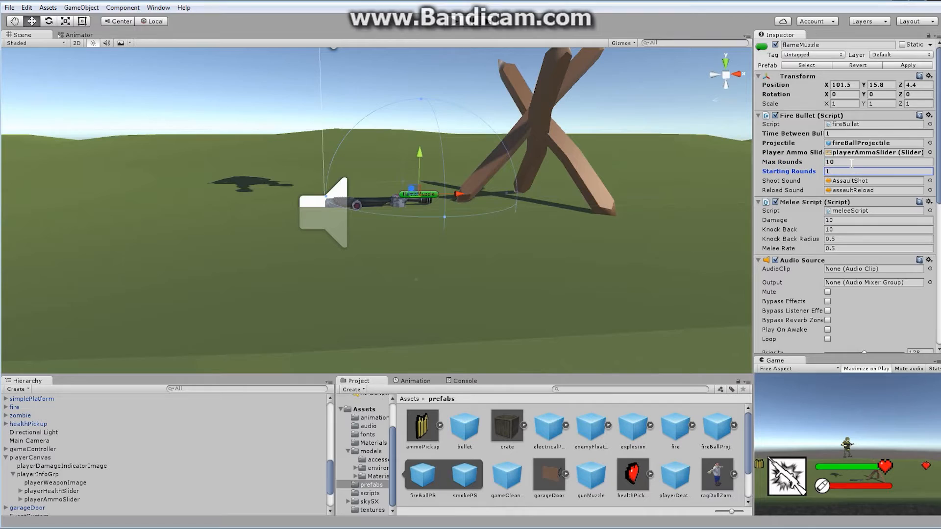
type("10")
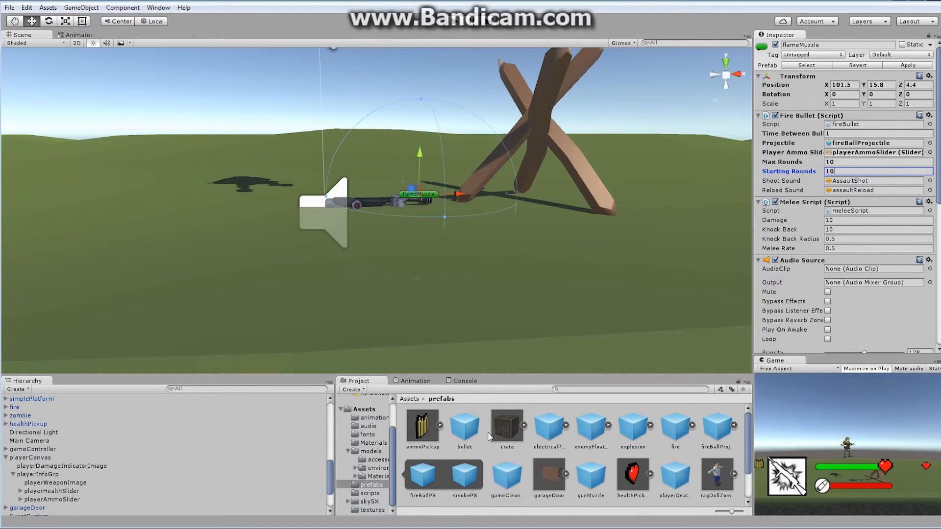
Step: Assign flameThrowerFlame as Shoot Sound and flameThrowerReload as Reload Sound from Assets/audio
left_click(367, 425)
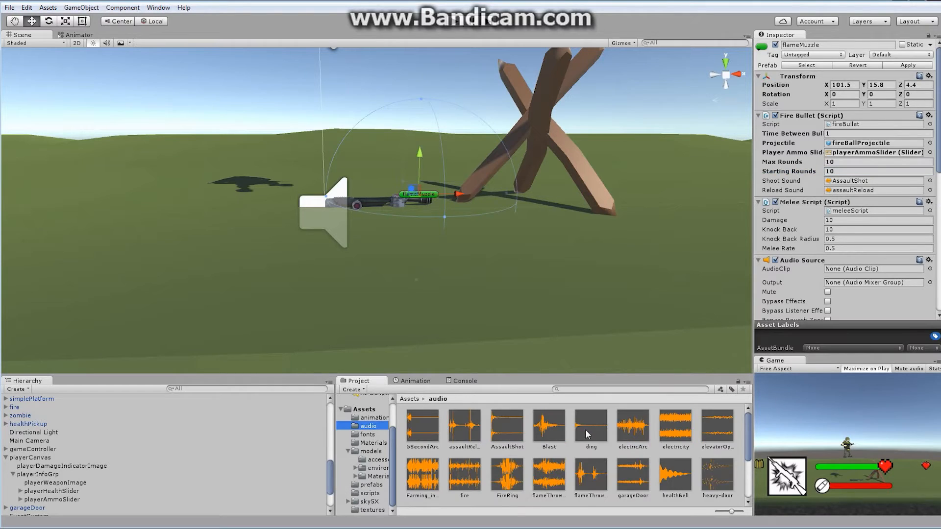
left_click(546, 475)
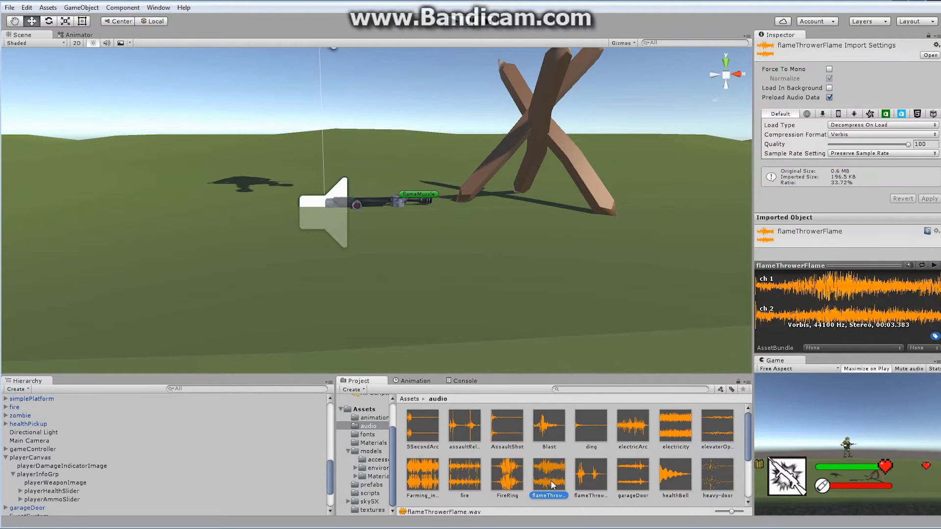
mouse_move(88, 461)
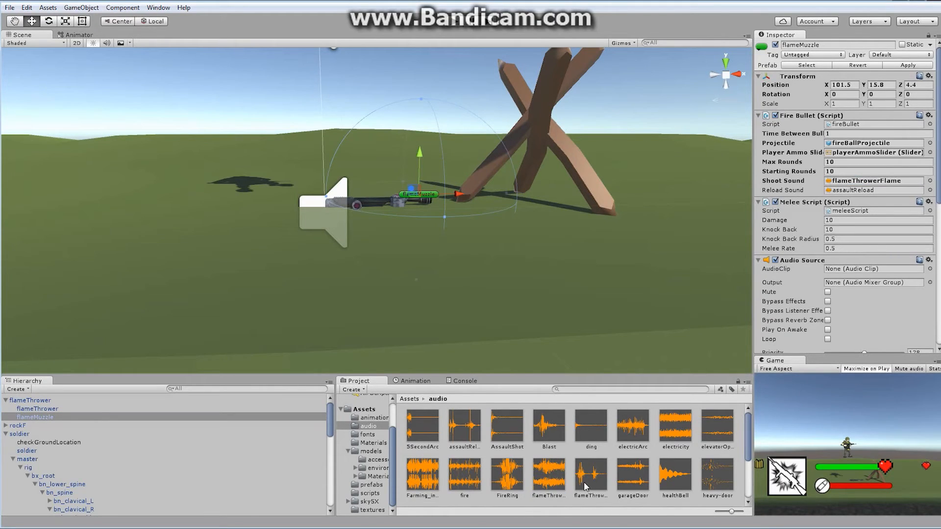
left_click(876, 189)
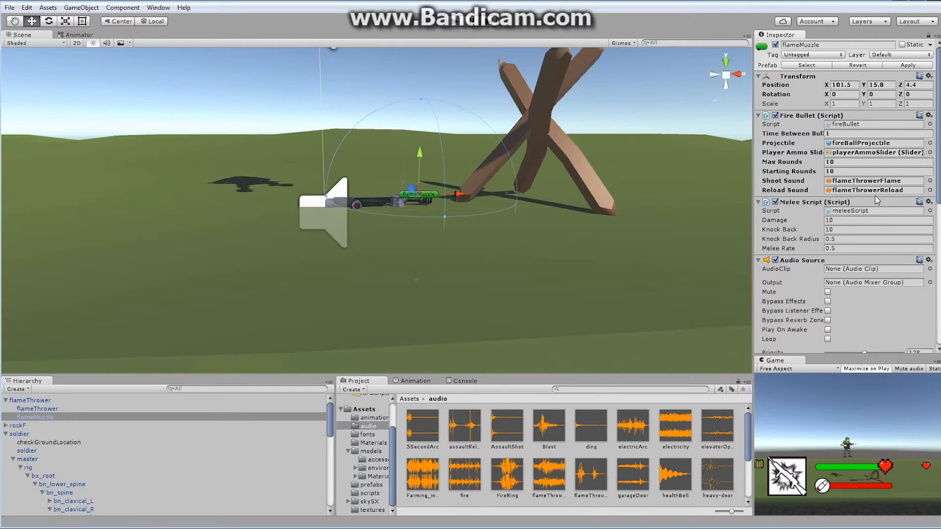
mouse_move(876, 201)
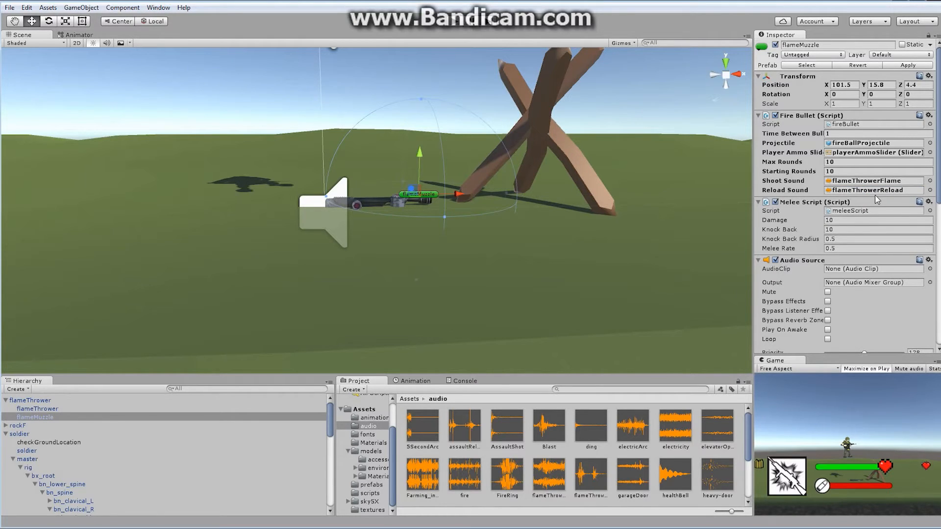
mouse_move(873, 152)
type("2")
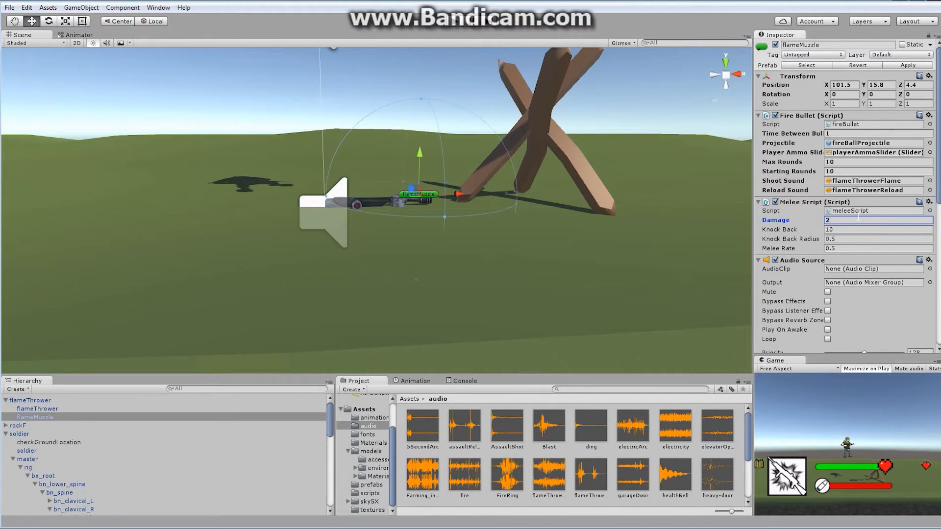
Step: Set flameMuzzle's melee Damage to 25 and Melee Rate to 1, then select flameThrower
type("5")
left_click(878, 248)
type("1")
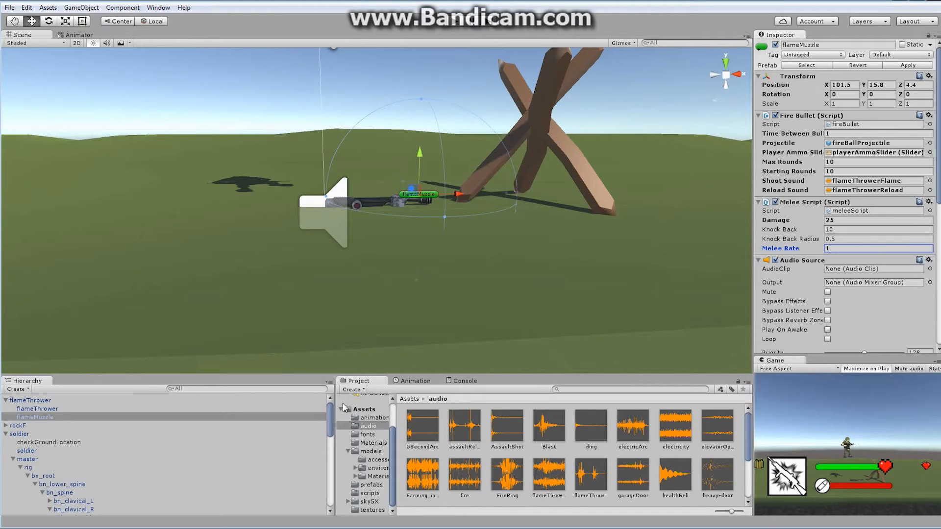
left_click(30, 400)
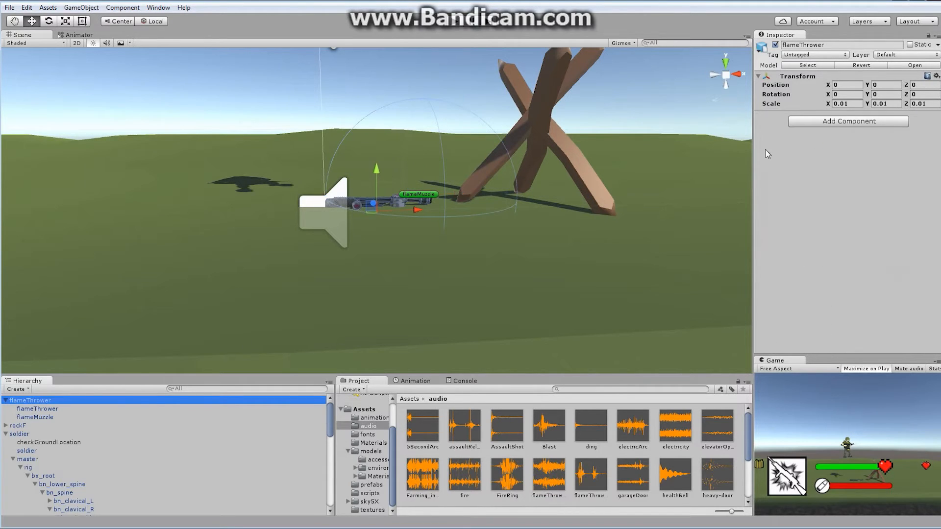
Step: Drag flameThrower into Assets/prefabs to save it as a prefab
left_click(370, 485)
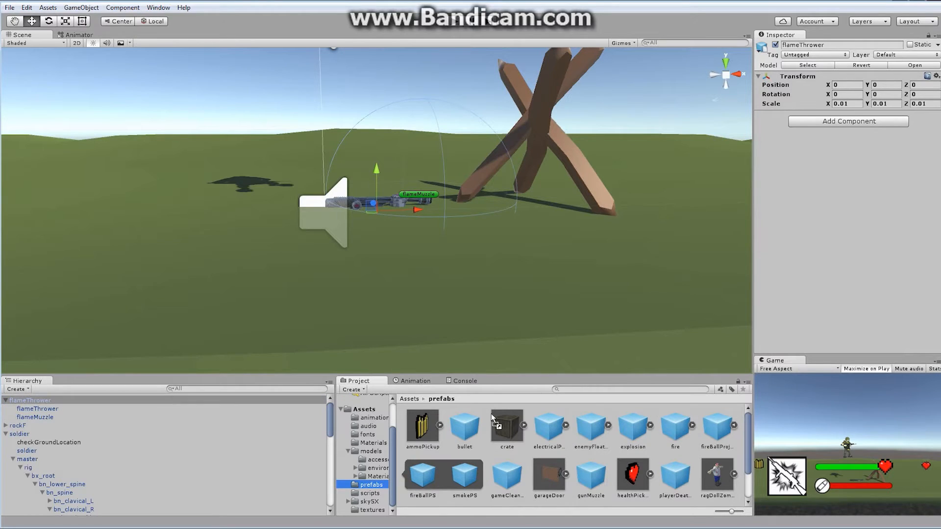
left_click(506, 453)
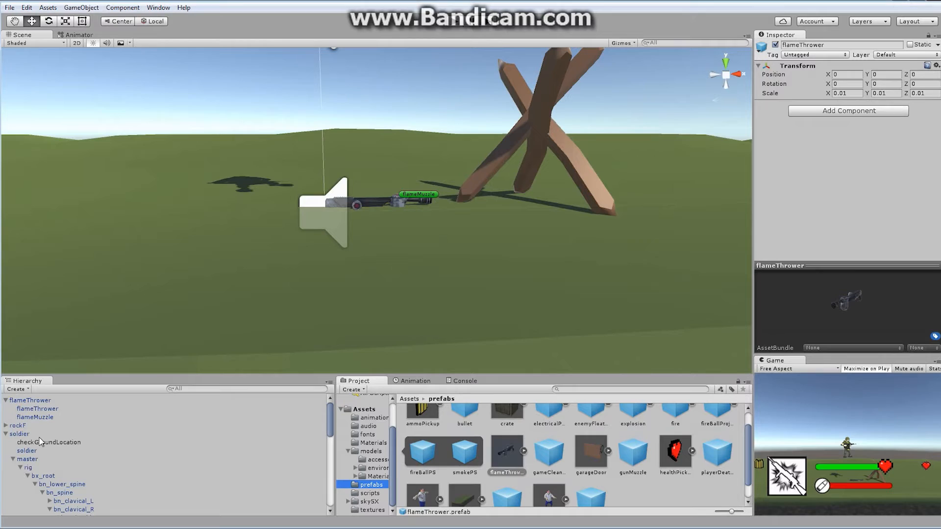
left_click(31, 400)
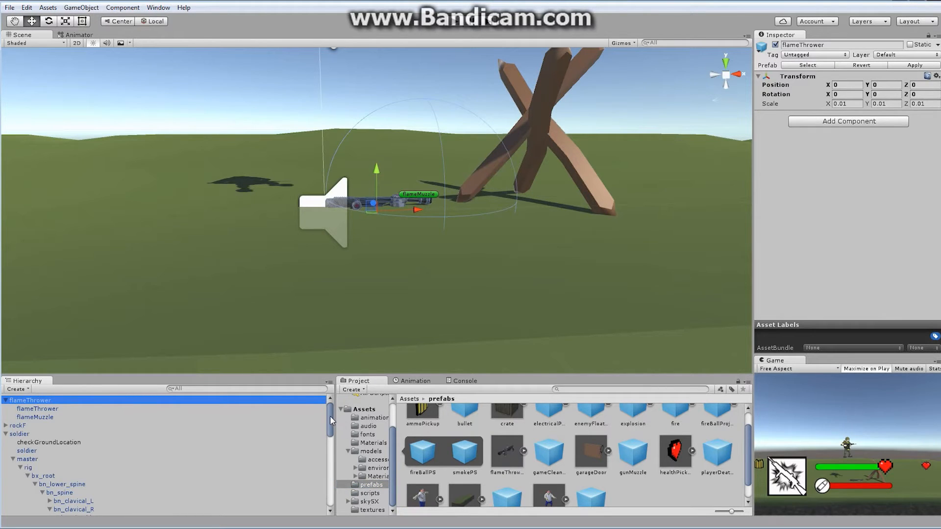
Step: Parent flameThrower to bn_hand_R beside AssaultRifle and zero its position
scroll("down", 3)
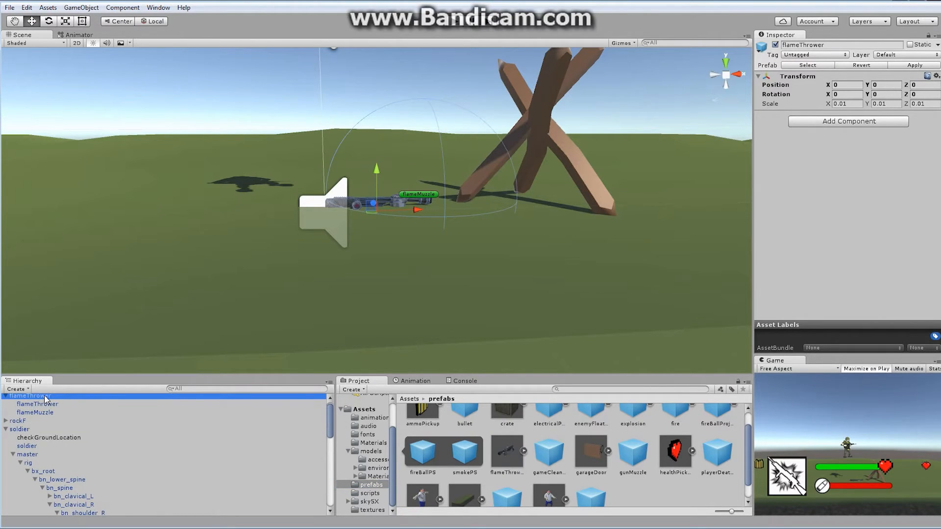
scroll("down", 3)
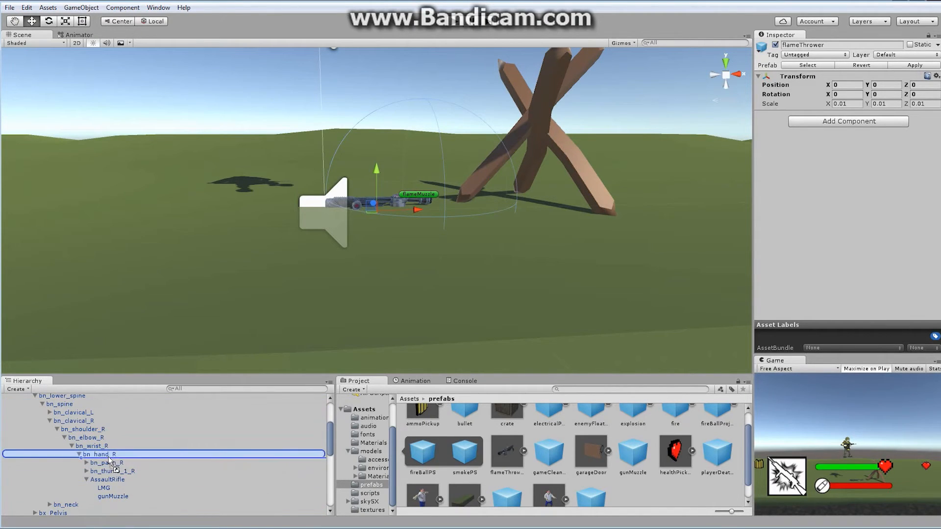
left_click(111, 480)
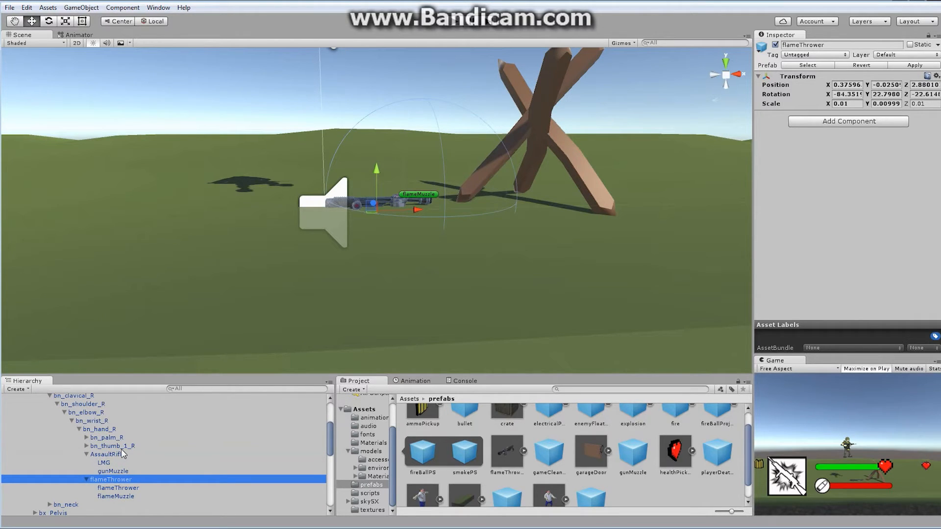
mouse_move(129, 399)
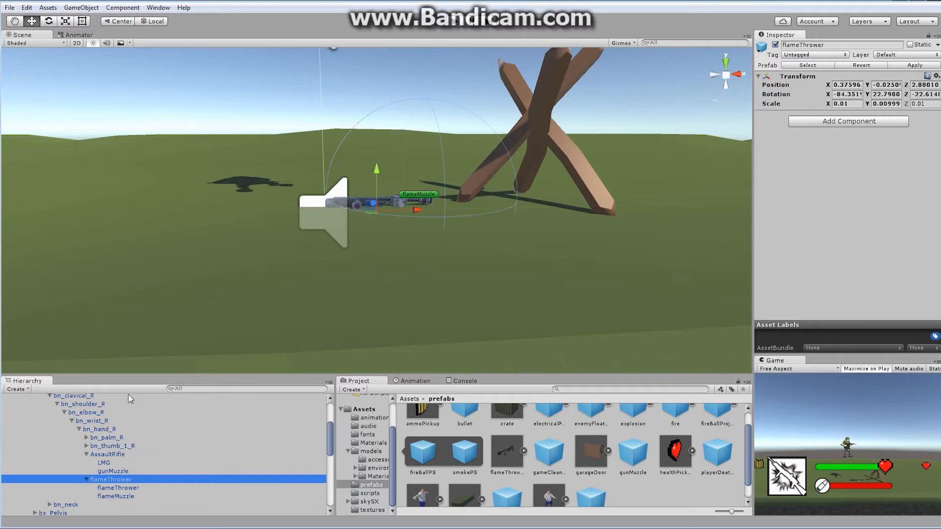
mouse_move(858, 72)
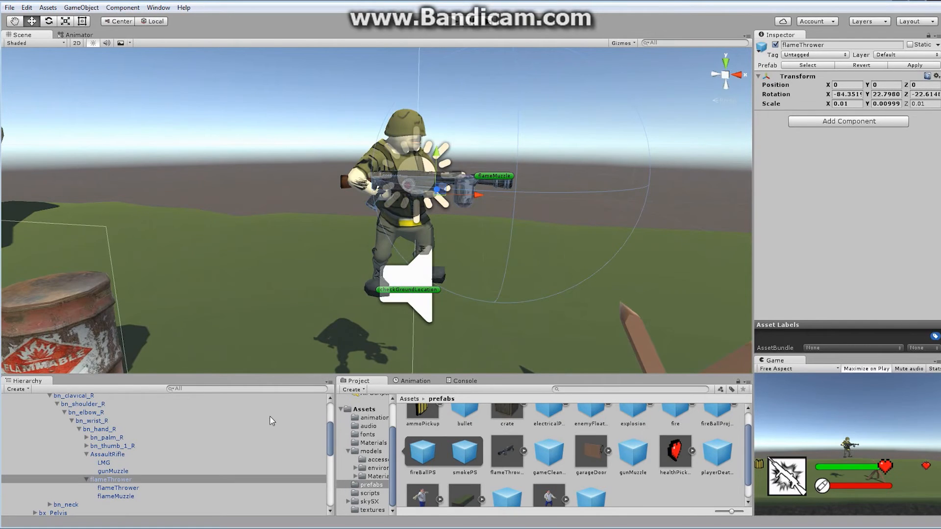
mouse_move(118, 469)
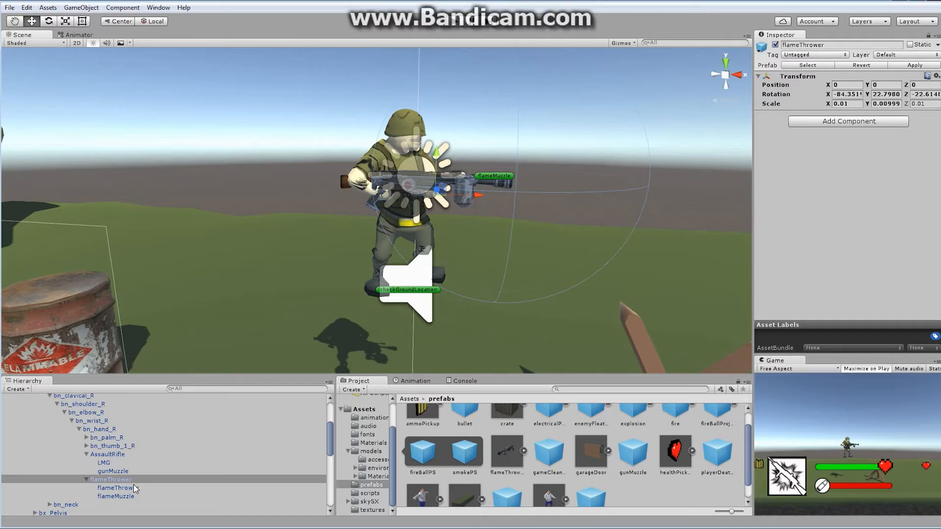
Step: Hide the AssaultRifle under the right hand and select flameThrower to seat it in the grip
left_click(114, 488)
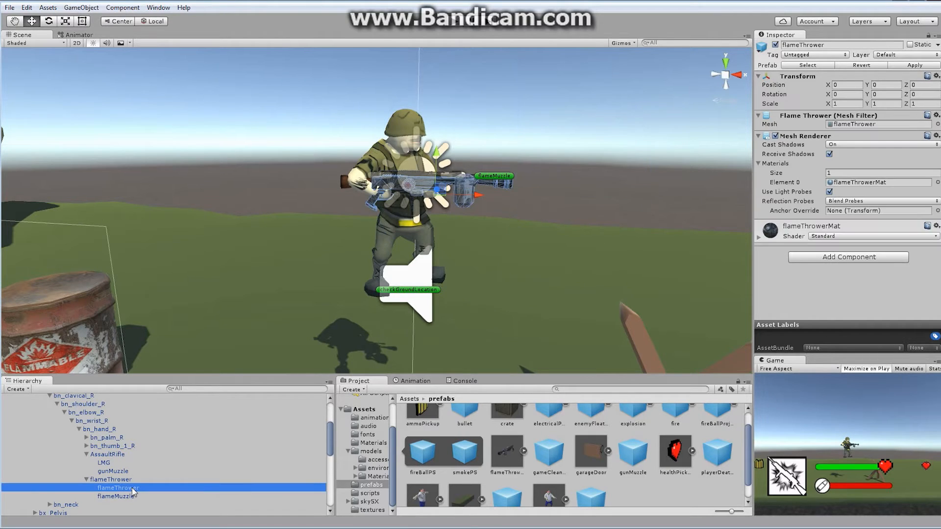
mouse_move(117, 452)
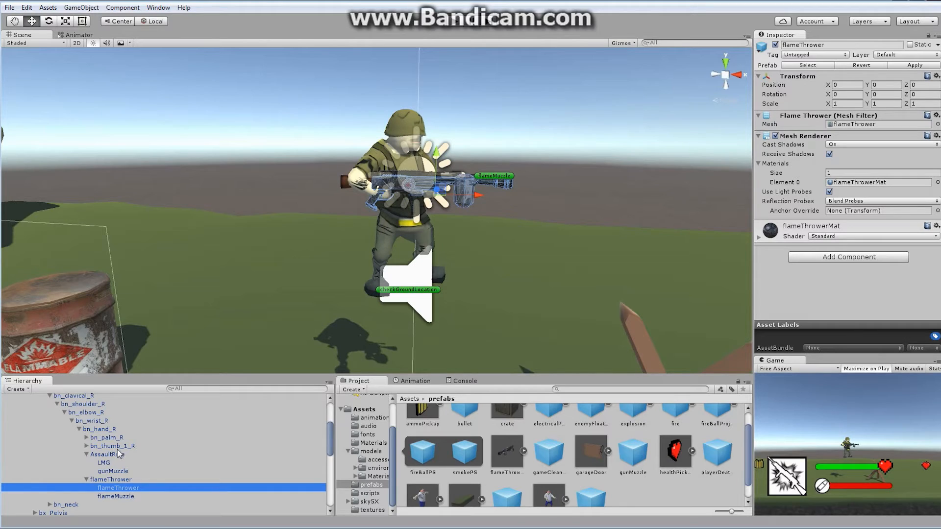
left_click(107, 454)
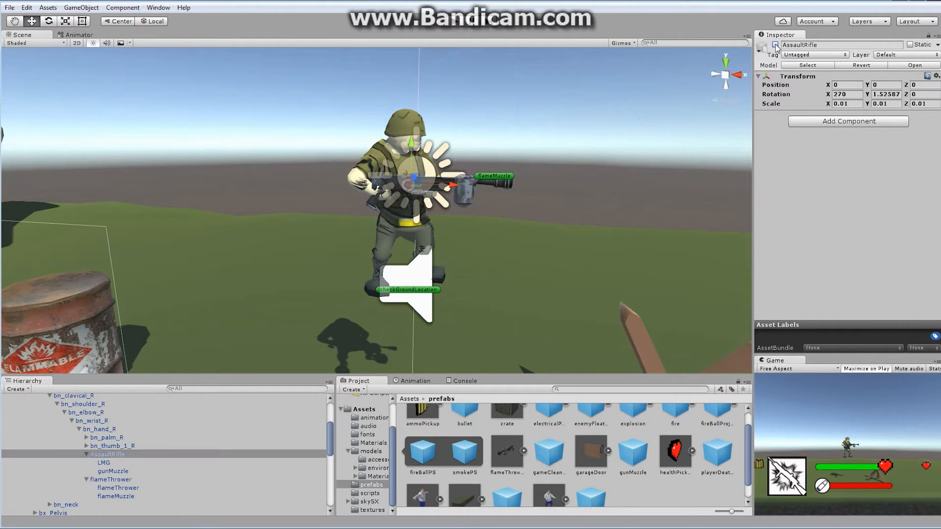
left_click(111, 479)
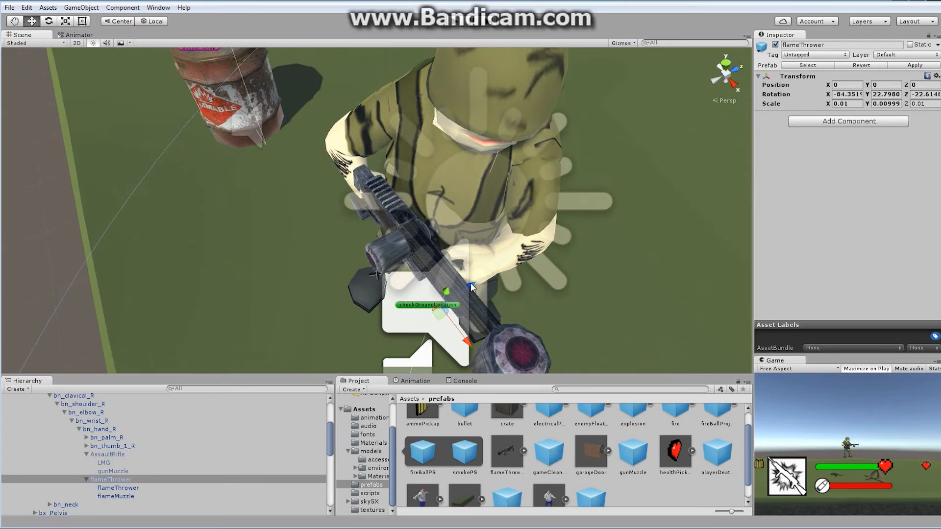
mouse_move(212, 384)
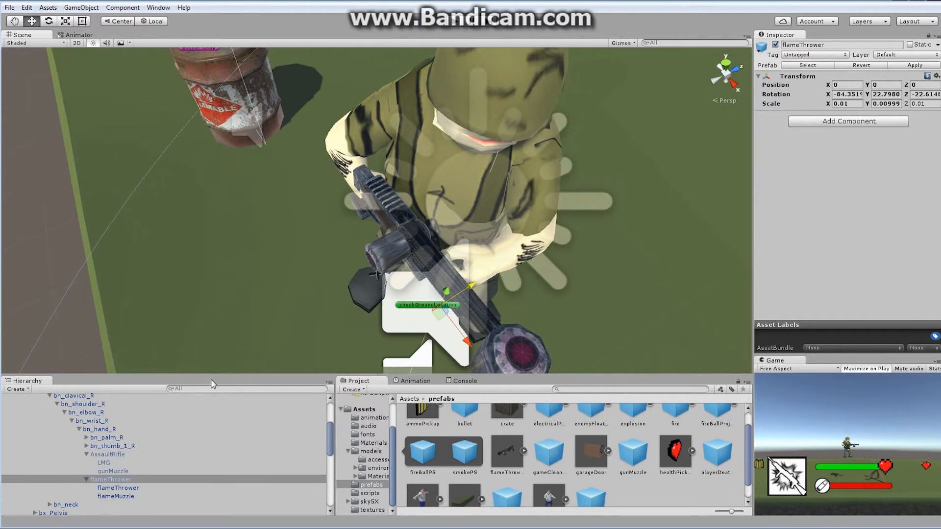
Step: Zero flameThrower's position, adjust its rotation to the grip, and check flameMuzzle at the barrel tip
left_click(117, 488)
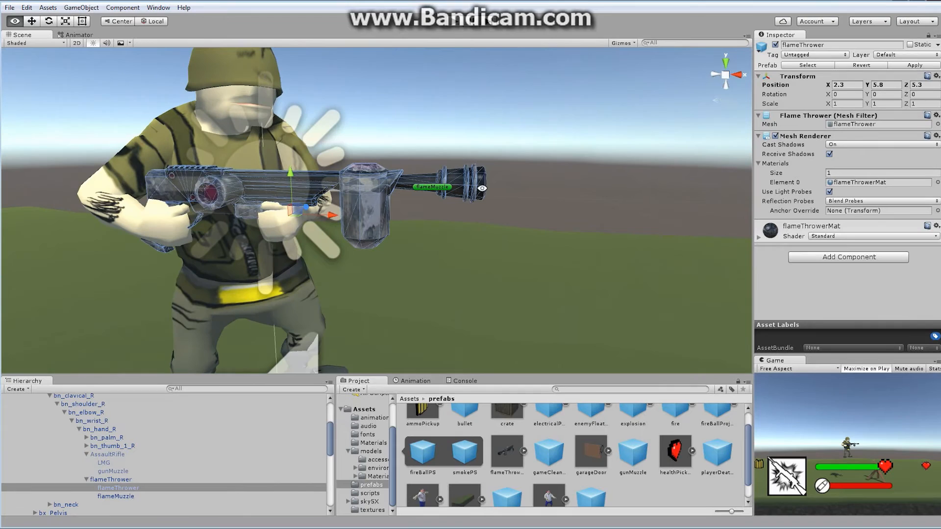
left_click(111, 479)
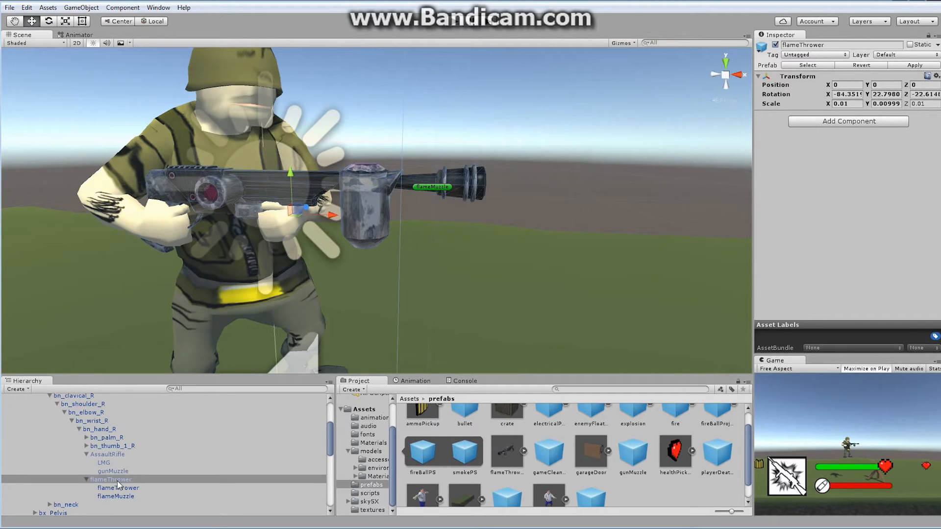
left_click(114, 496)
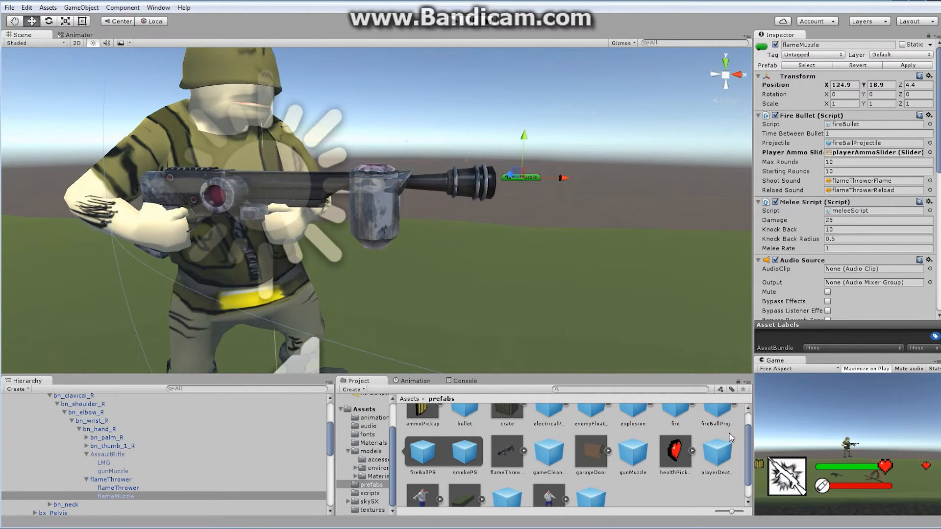
left_click(717, 430)
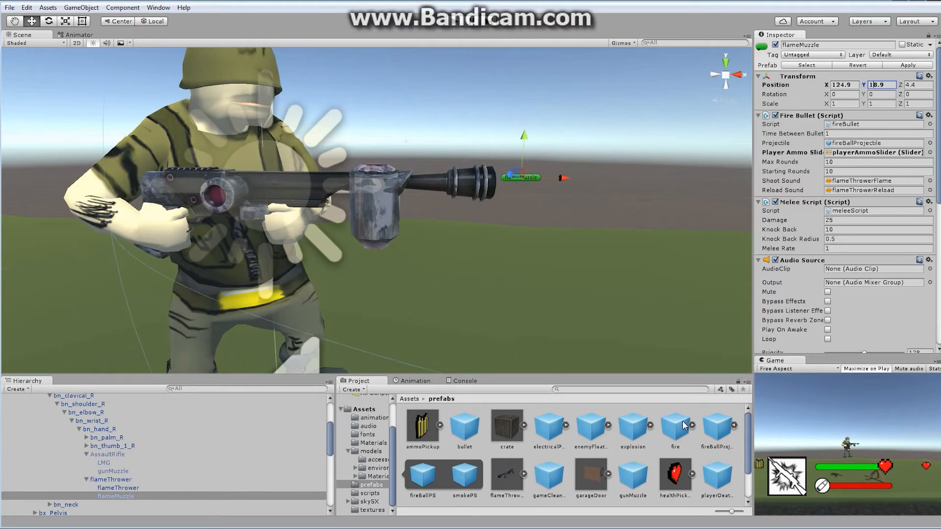
left_click(716, 427)
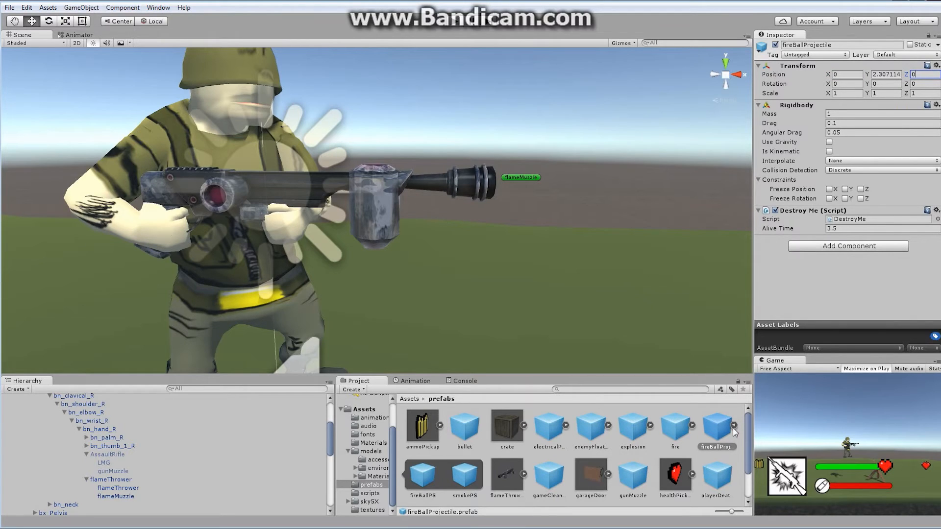
left_click(422, 478)
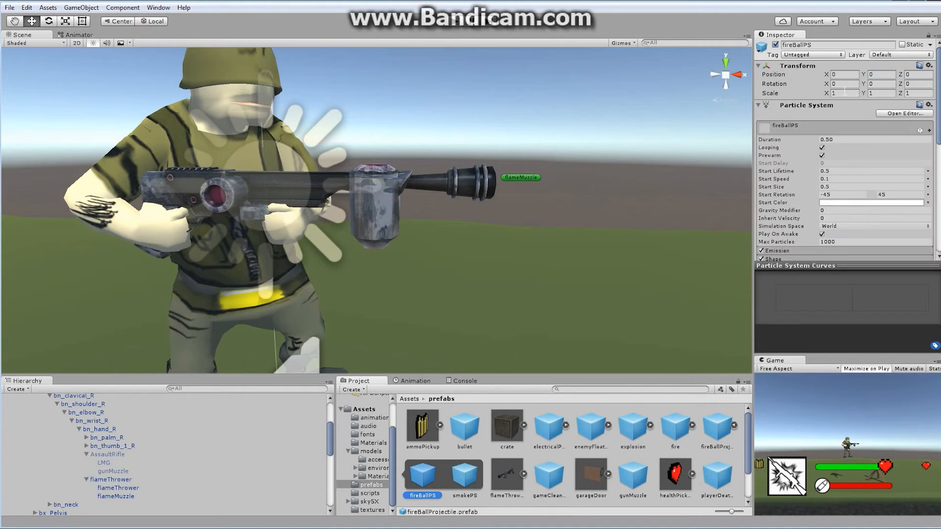
left_click(464, 477)
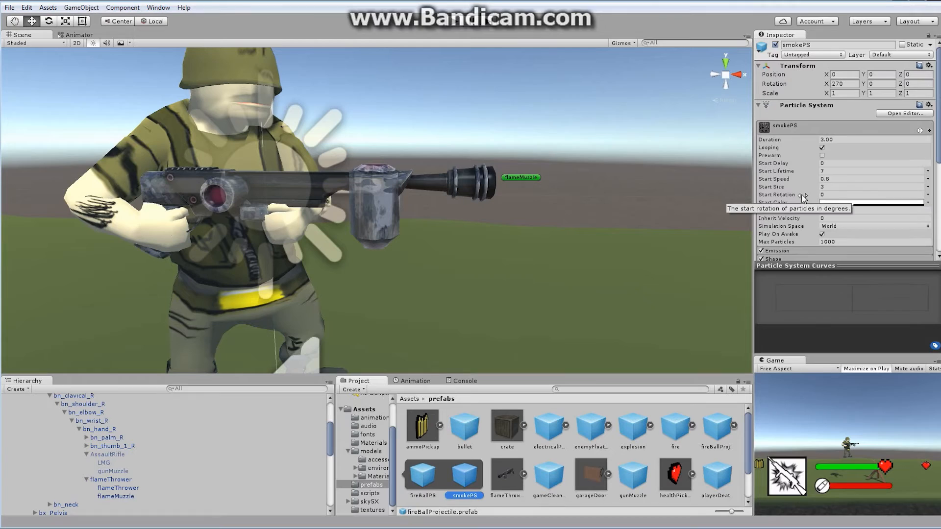
mouse_move(477, 224)
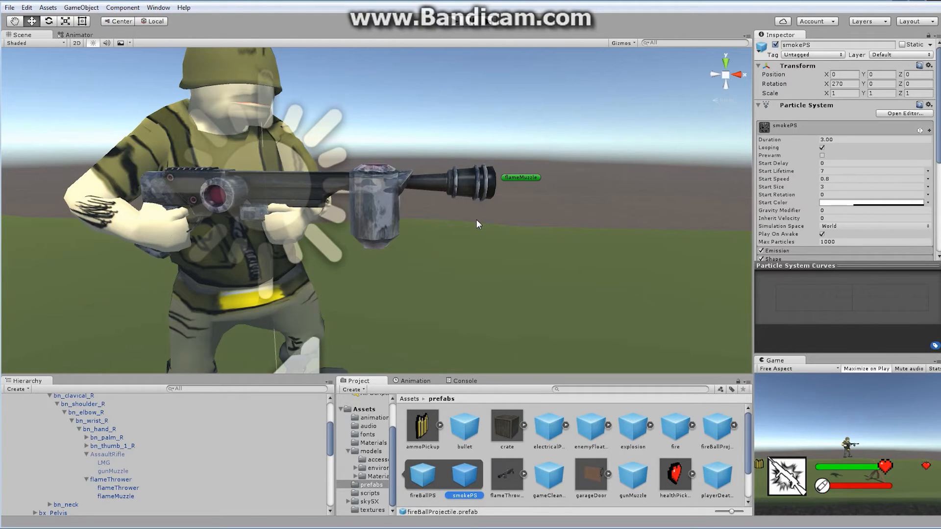
mouse_move(154, 395)
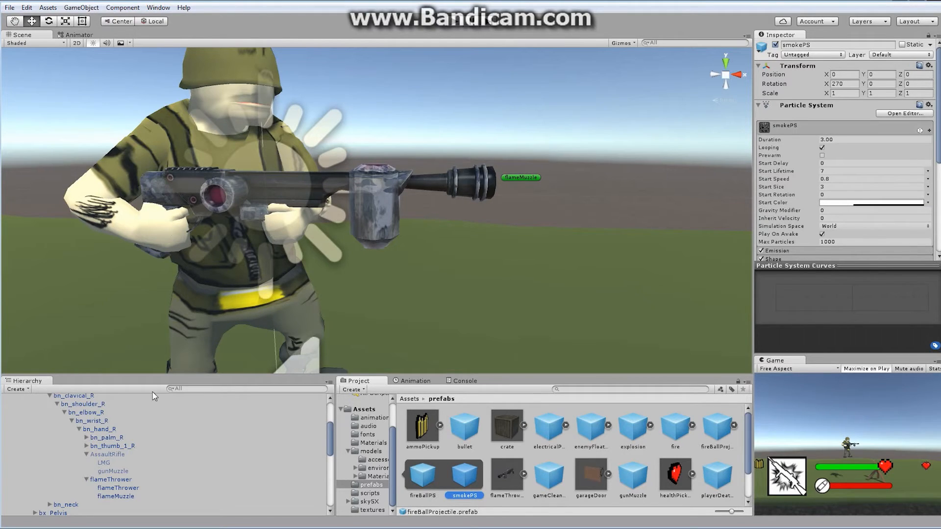
mouse_move(210, 335)
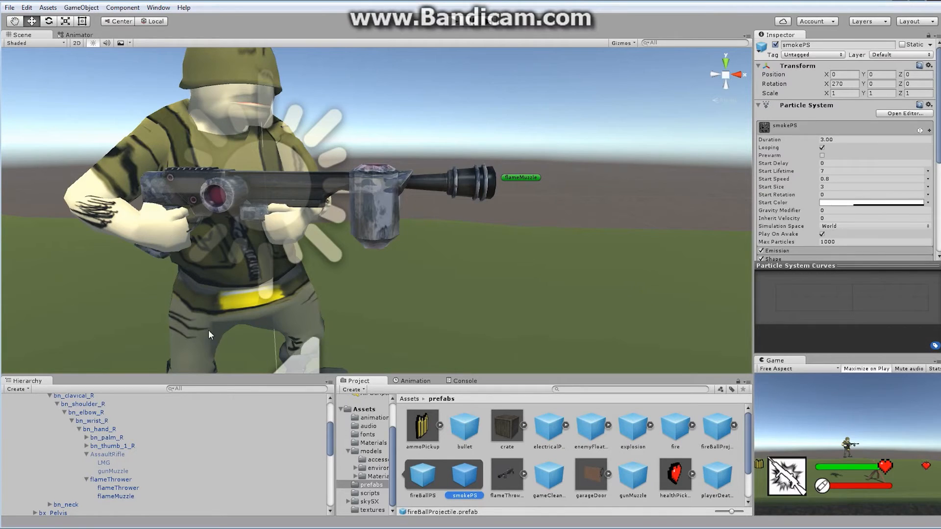
left_click(111, 479)
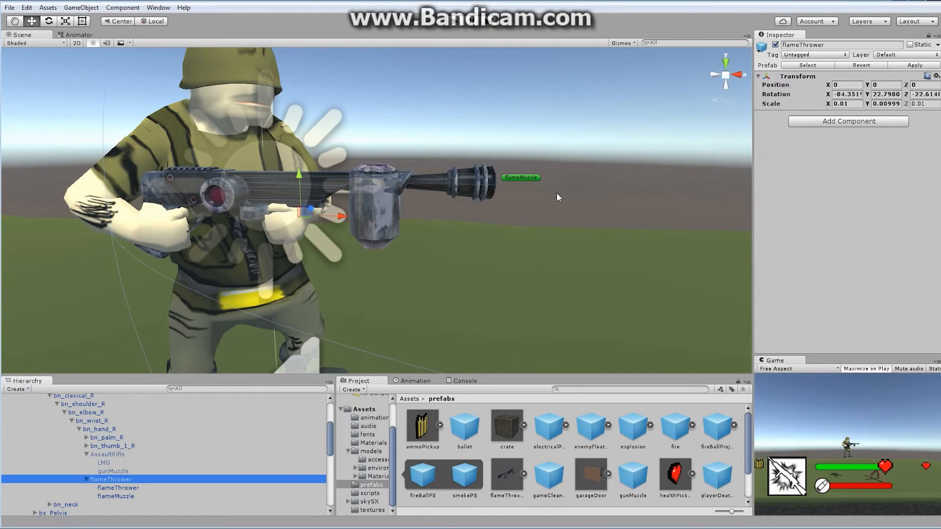
Step: Test the flamethrower in play mode, then select AssaultRifle after the disabled-audio warning
left_click(107, 454)
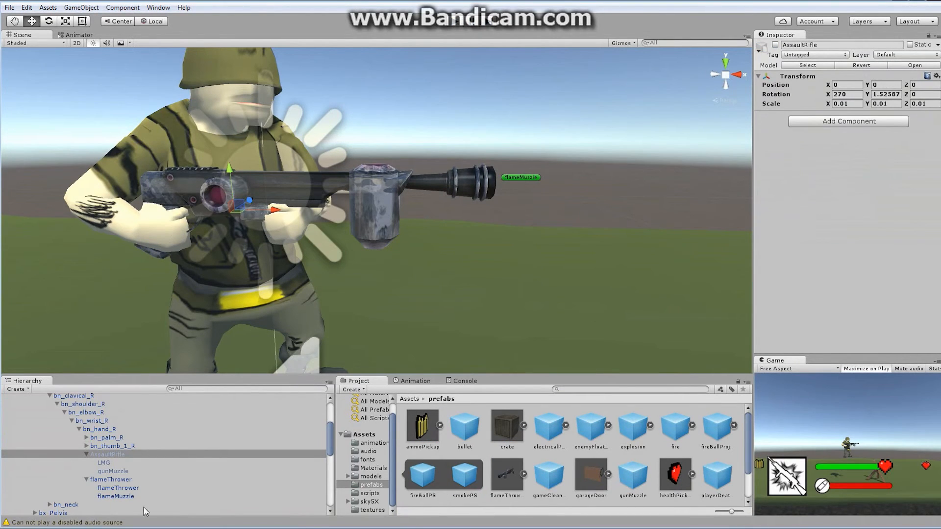
Step: Review flameThrower and flameMuzzle, then re-enable AssaultRifle so both weapons sit in the hands
left_click(110, 480)
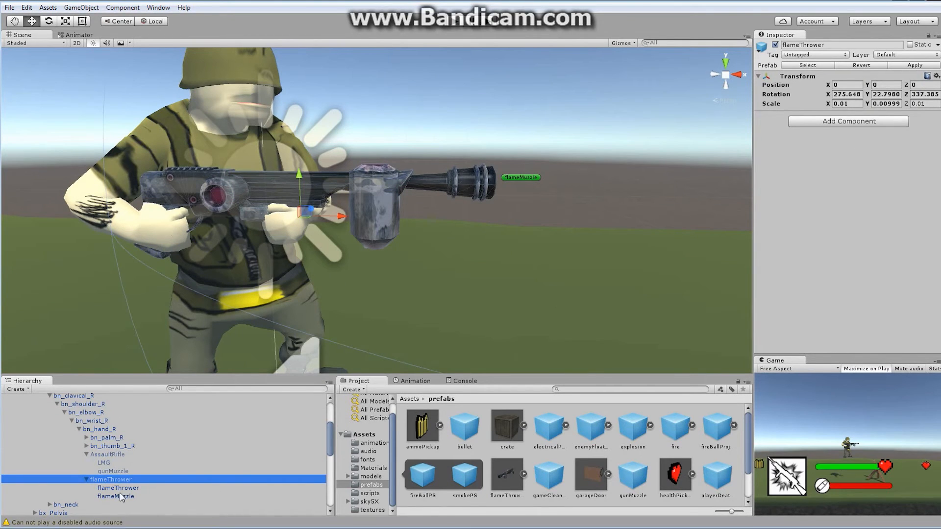
left_click(116, 496)
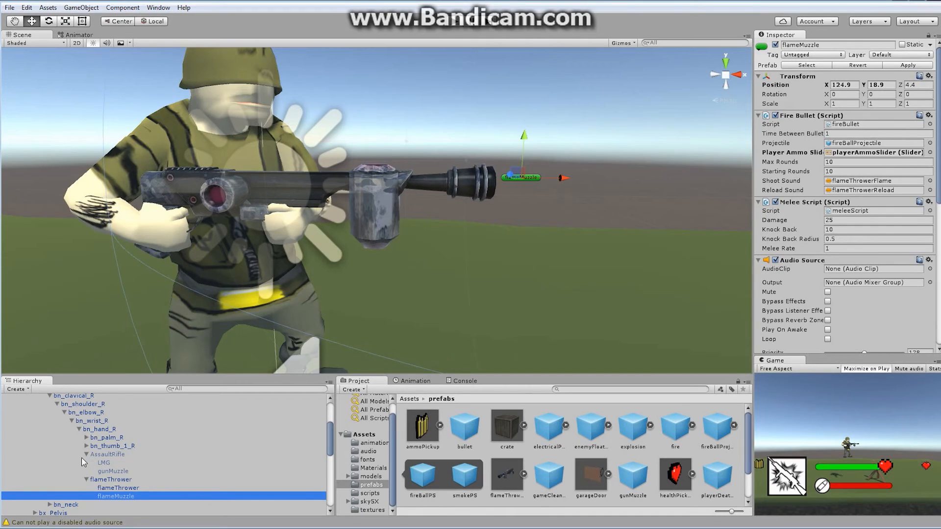
left_click(108, 453)
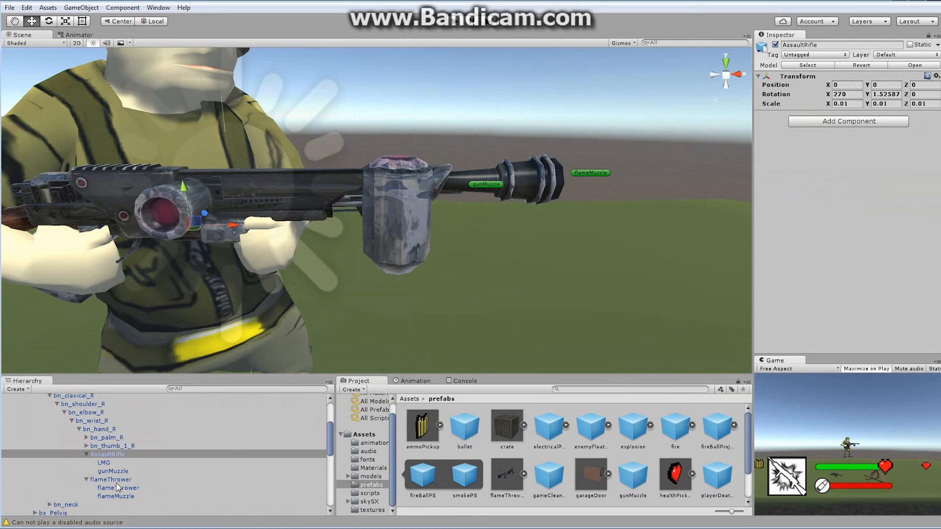
Step: Disable flameThrower so the soldier holds only the assault rifle
left_click(111, 479)
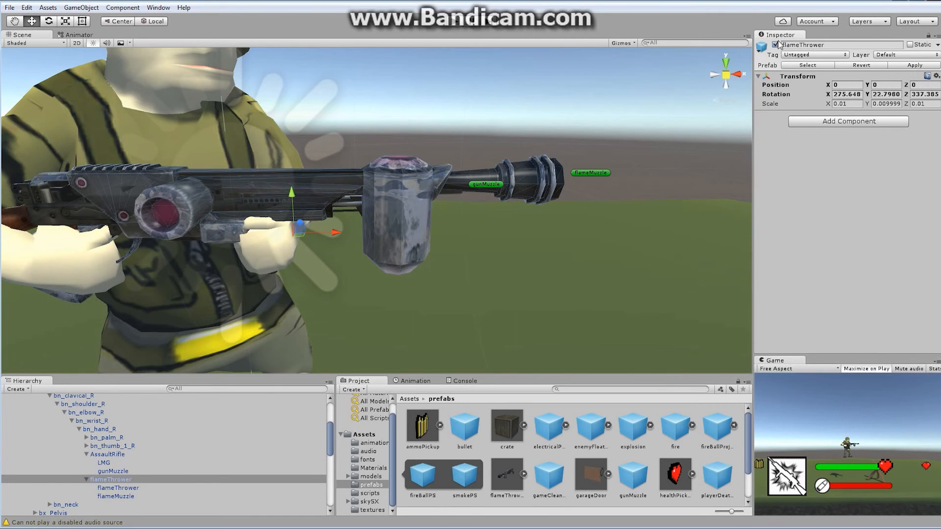
left_click(762, 44)
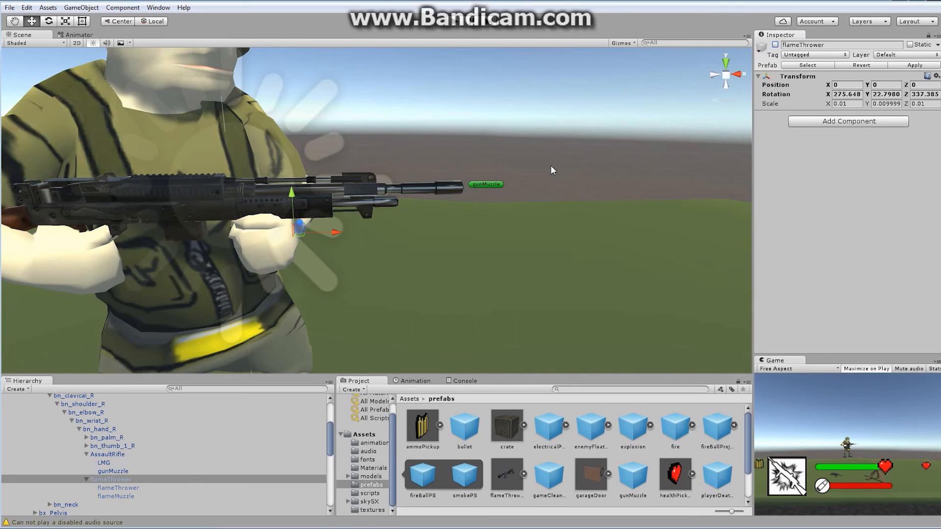